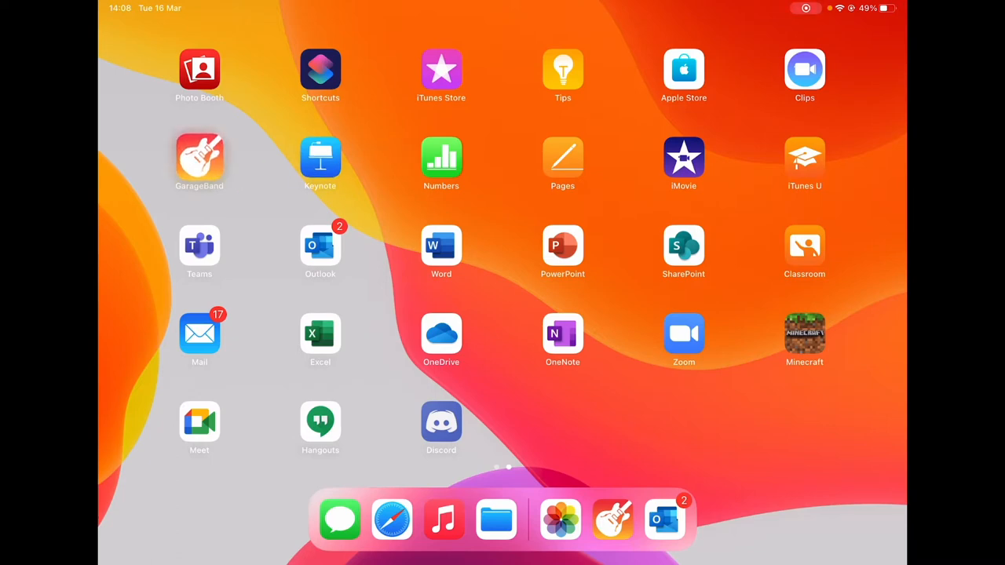
# Step: Launch GarageBand and start a new empty song from the Recents browser
pyautogui.click(199, 157)
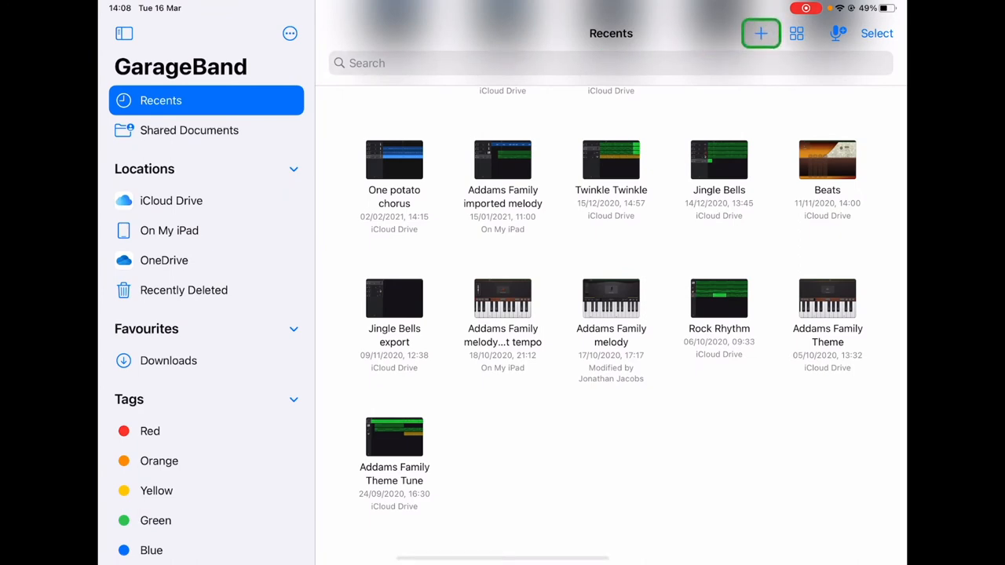
pyautogui.click(760, 33)
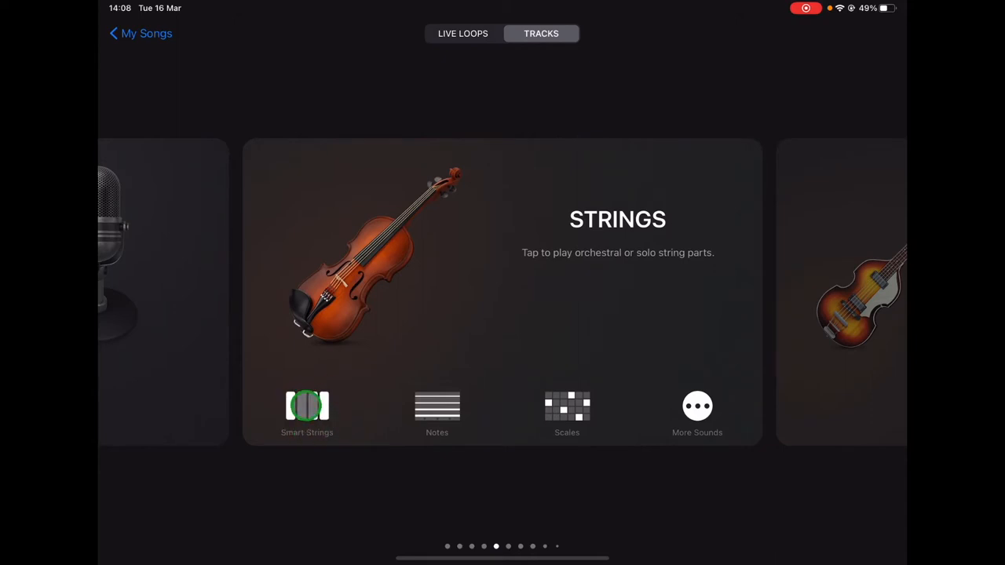
# Step: Open Smart Strings, strum the Am chord, and toggle basses, cellos and second violins
pyautogui.click(307, 406)
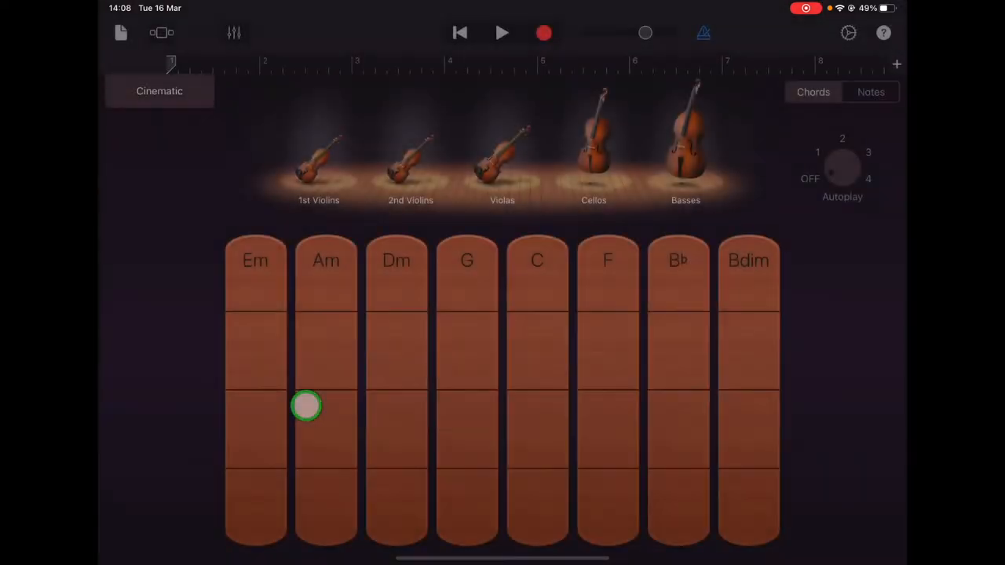
pyautogui.moveTo(306, 405); pyautogui.dragTo(302, 275)
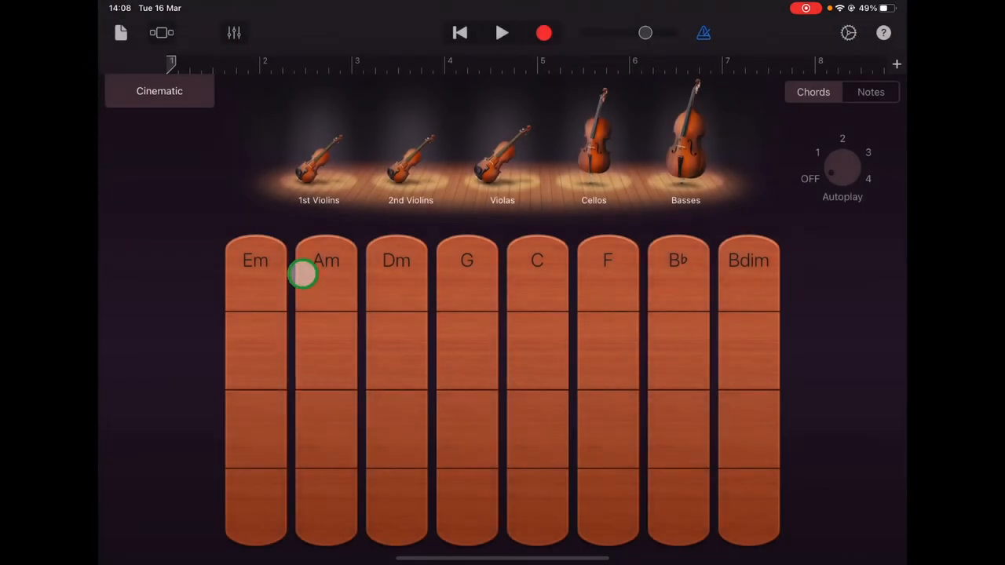
pyautogui.moveTo(581, 231)
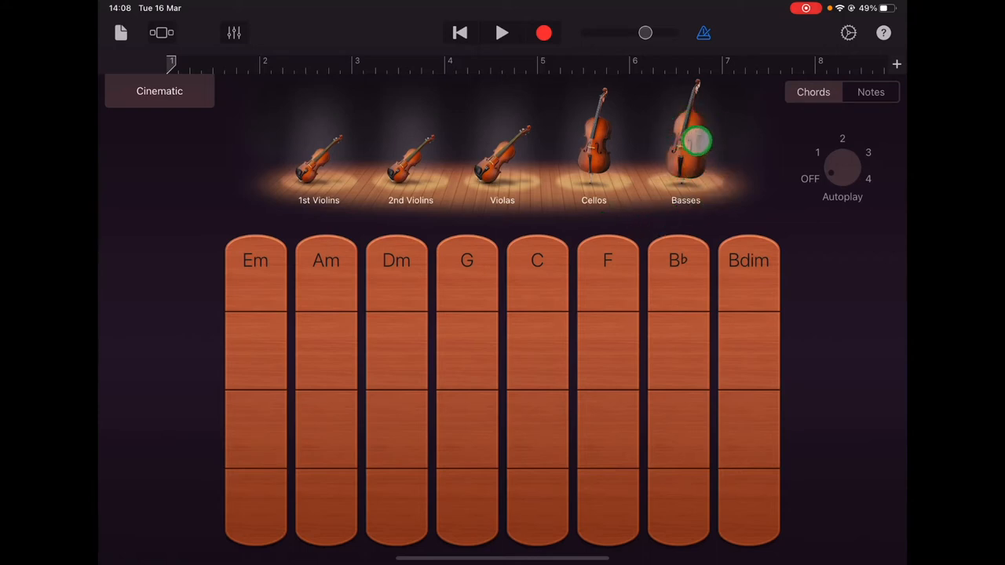
pyautogui.click(593, 149)
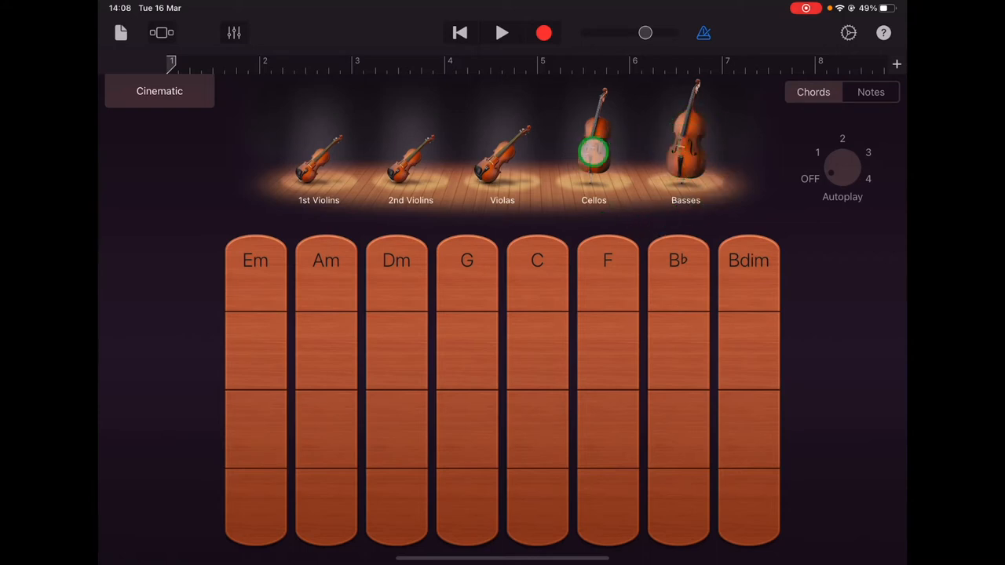
pyautogui.click(430, 156)
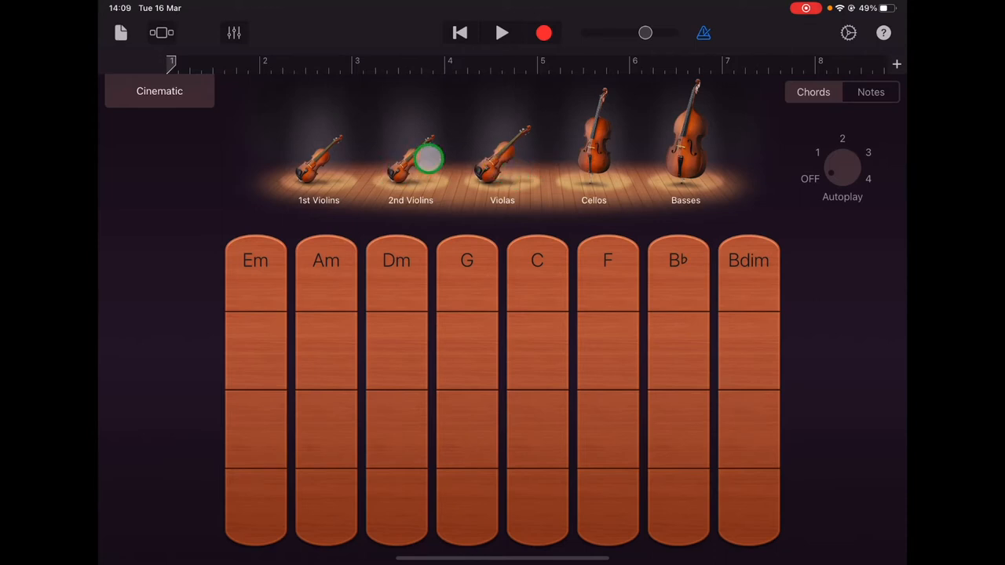
pyautogui.click(318, 146)
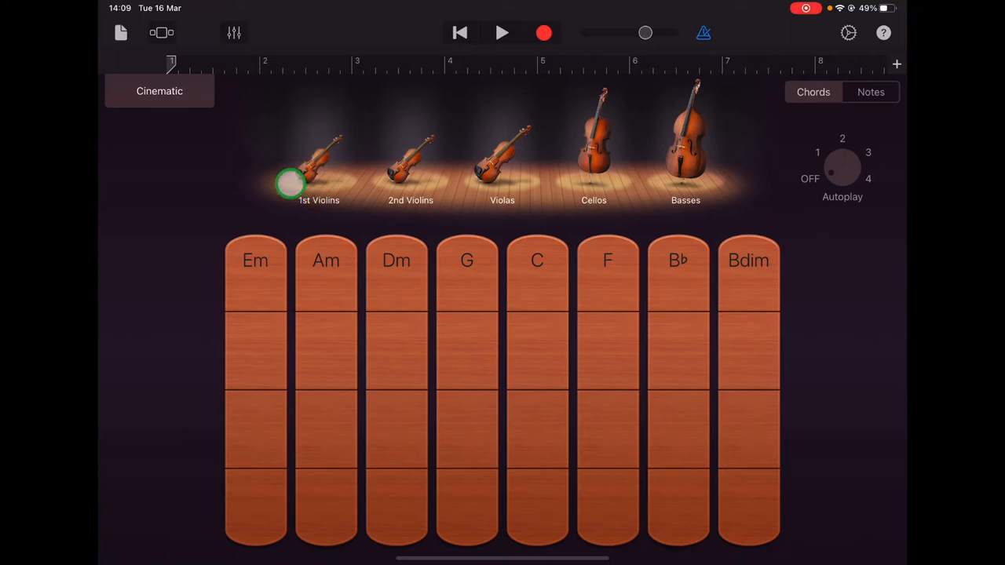
pyautogui.moveTo(200, 99)
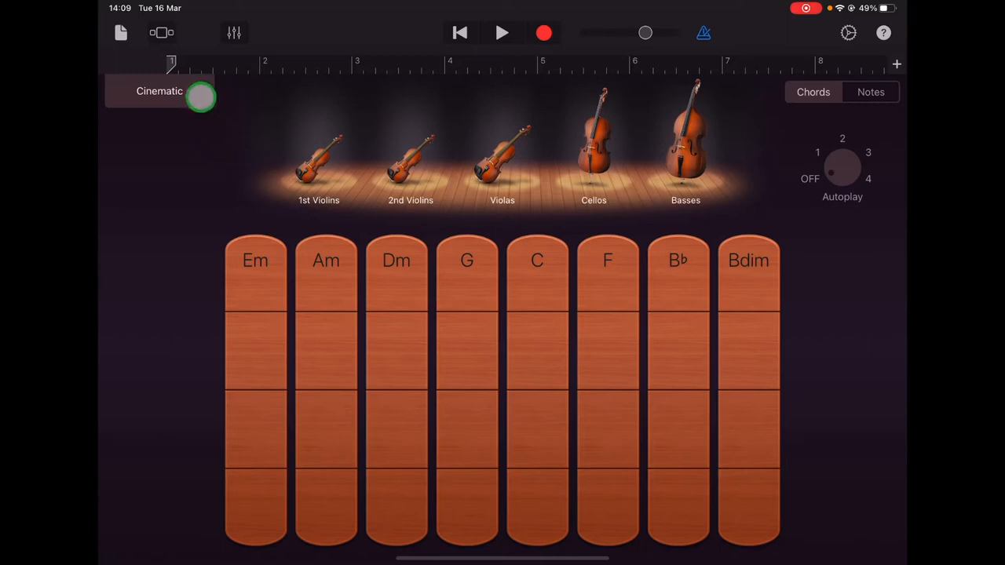
pyautogui.moveTo(164, 92)
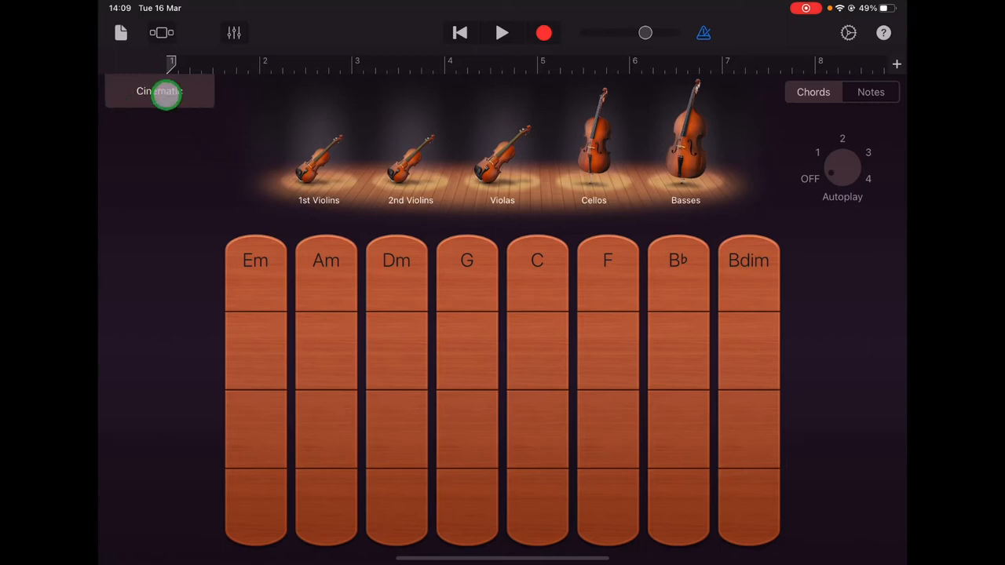
# Step: Change the string style from Cinematic to Romantic and turn Autoplay to 4
pyautogui.click(159, 91)
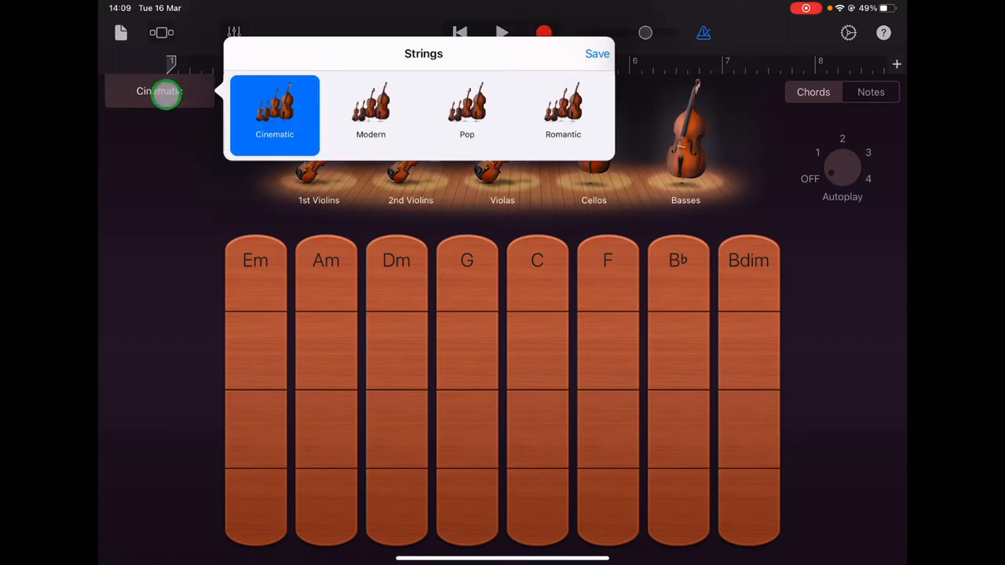
pyautogui.moveTo(332, 111)
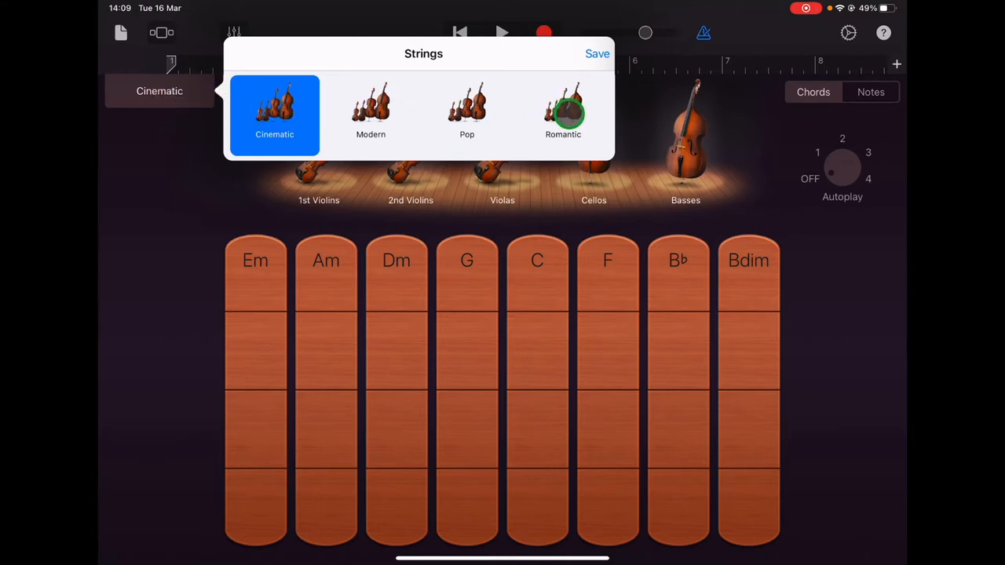
pyautogui.click(563, 110)
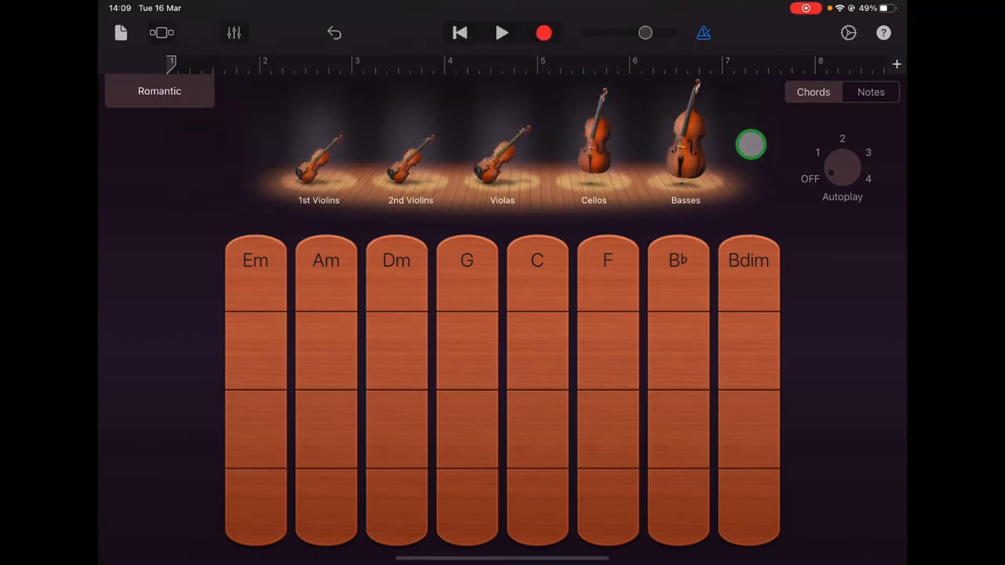
pyautogui.click(867, 179)
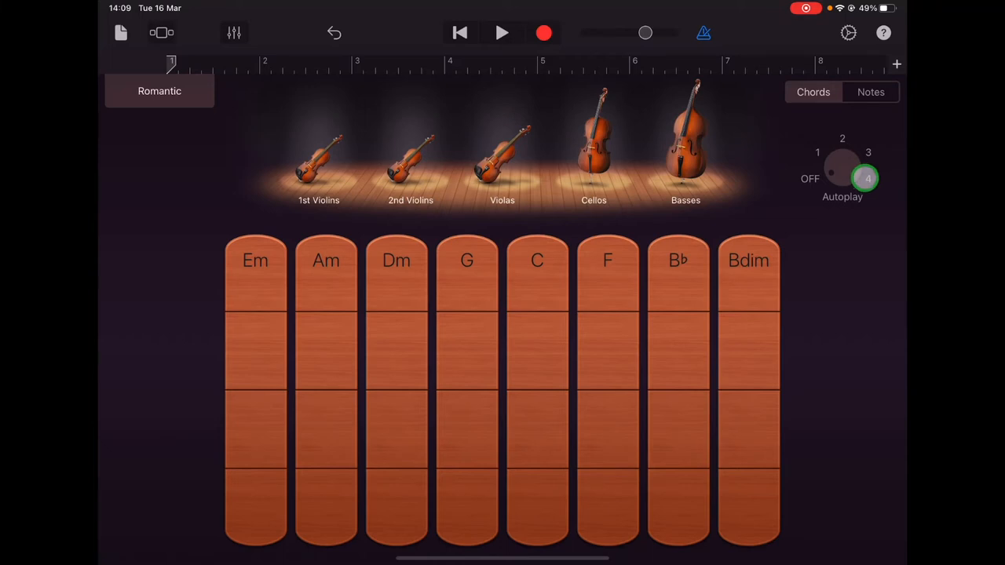
pyautogui.moveTo(868, 179); pyautogui.dragTo(755, 216)
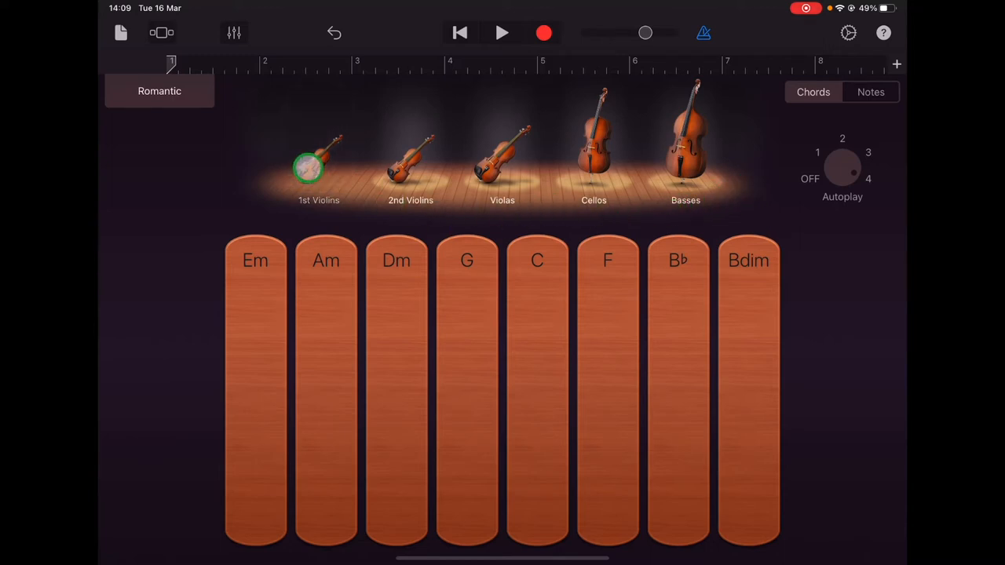
# Step: Mute the first violins and violas, then autoplay the C chord
pyautogui.click(502, 157)
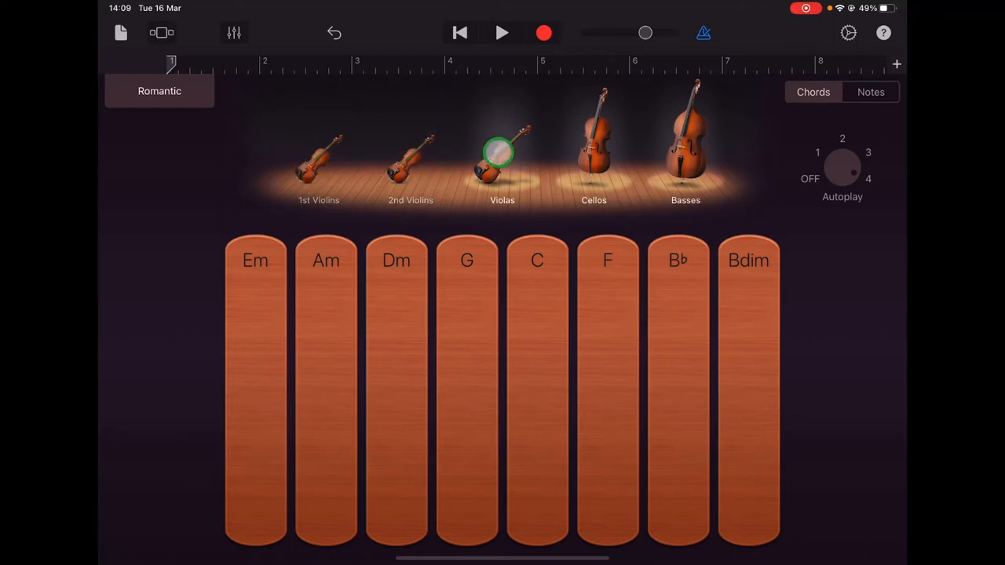
pyautogui.click(594, 141)
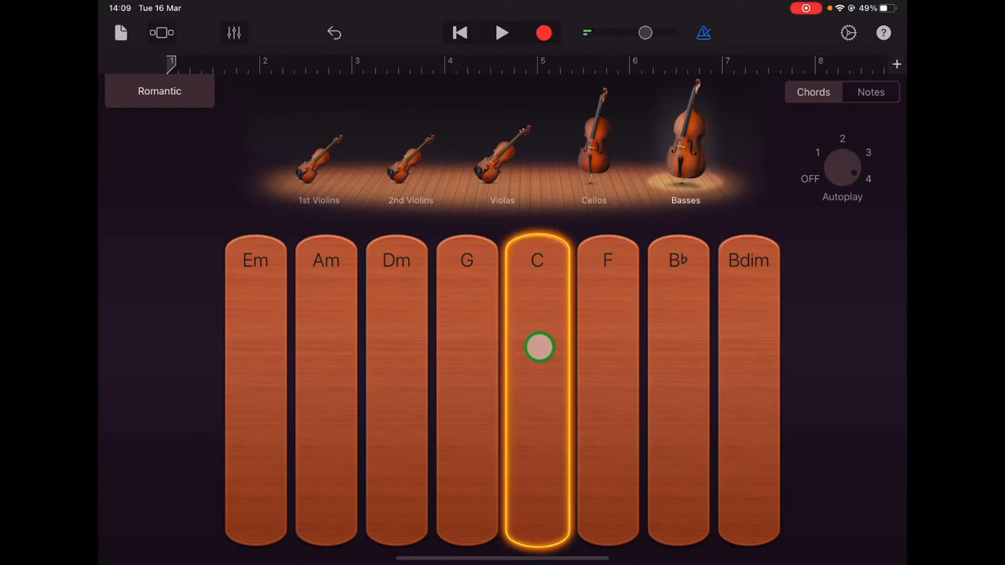
pyautogui.click(537, 347)
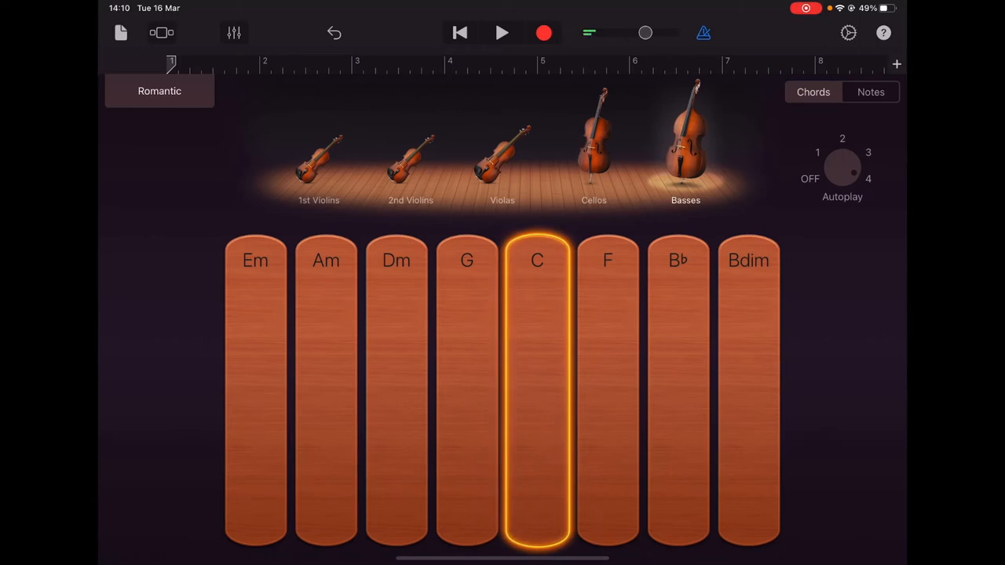
# Step: Bring the cellos, violas and second violins back in while the chord plays
pyautogui.click(593, 167)
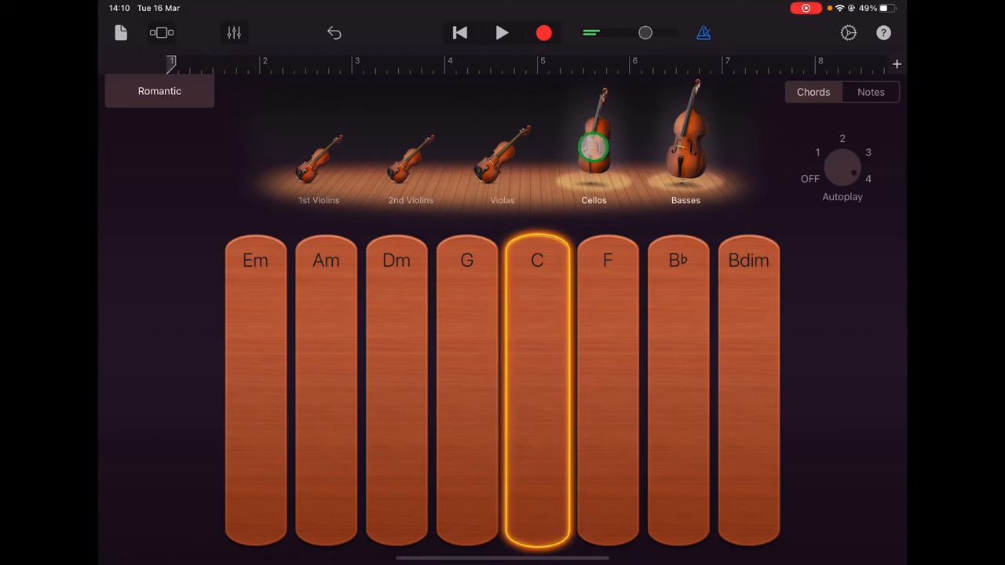
pyautogui.click(502, 157)
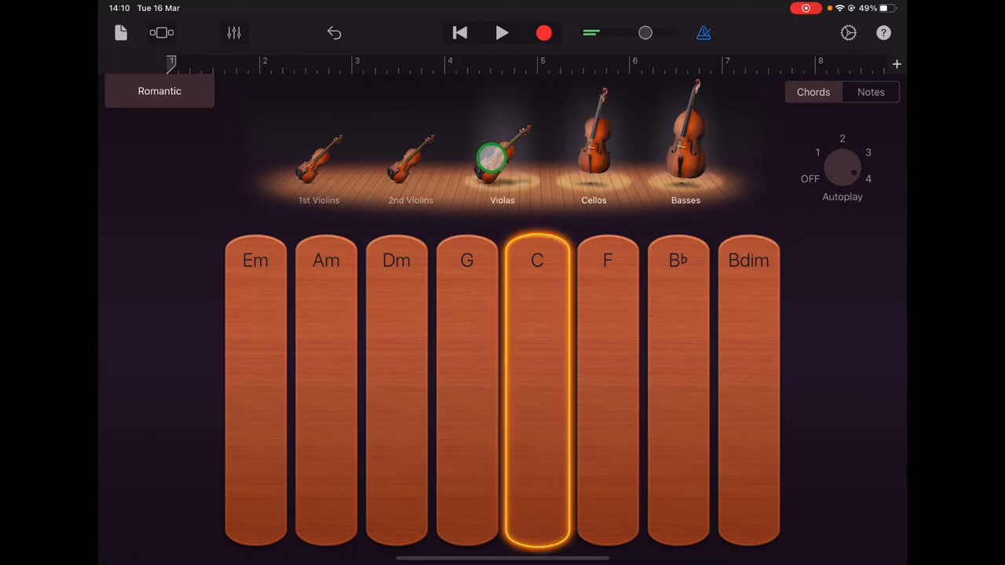
pyautogui.click(411, 161)
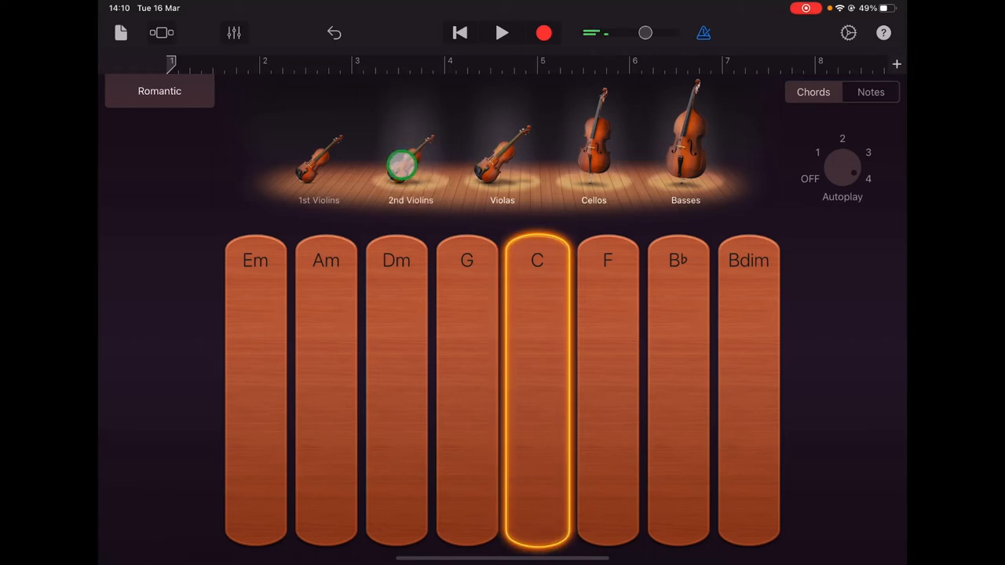
pyautogui.click(319, 161)
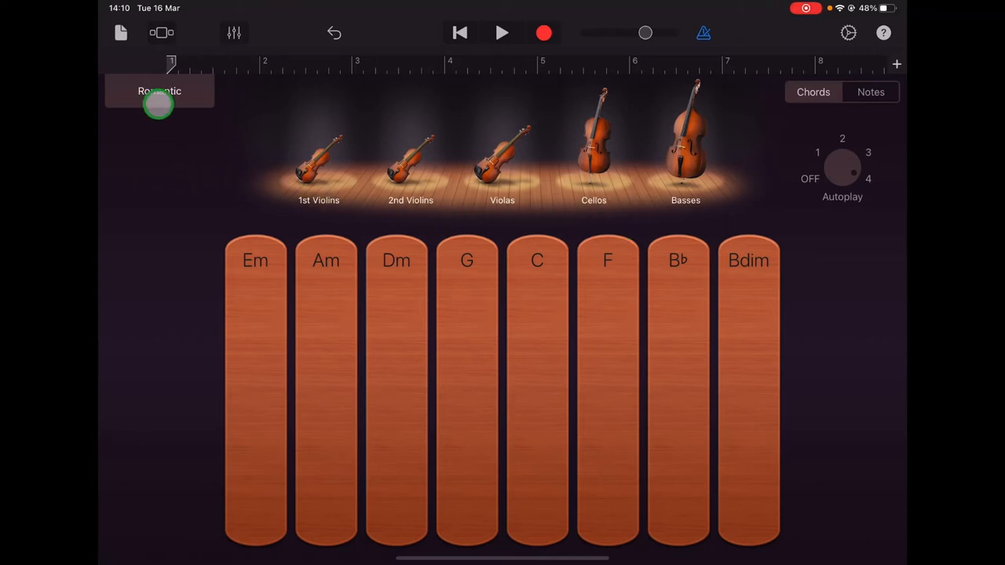
# Step: Choose the Pop string style and autoplay the C chord at pattern 2
pyautogui.click(159, 91)
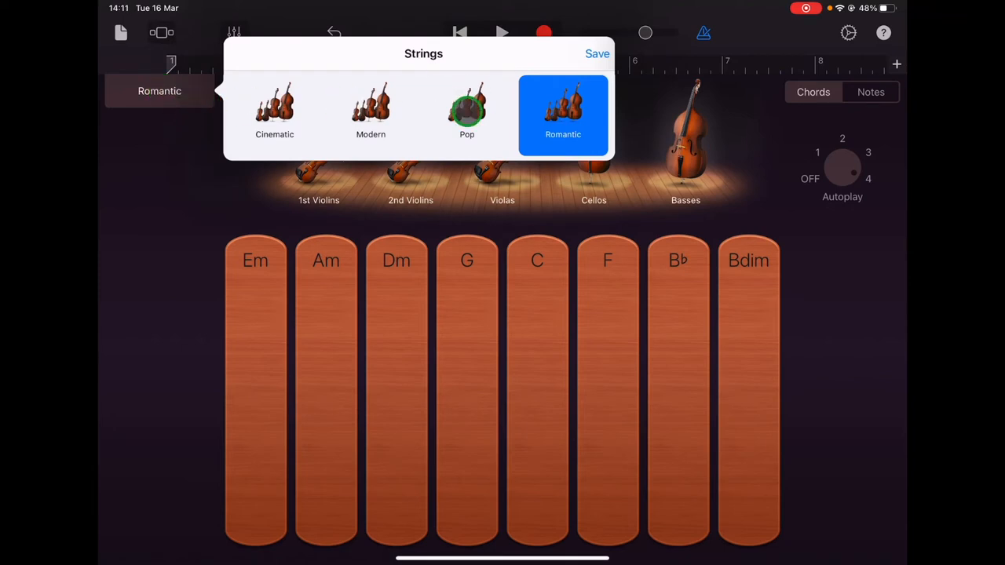
pyautogui.click(466, 110)
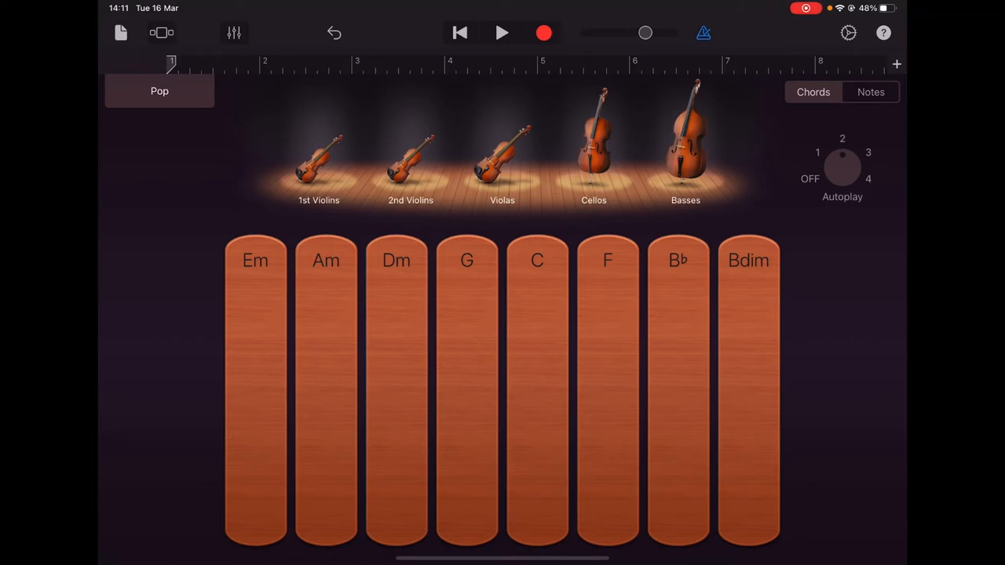
pyautogui.click(537, 306)
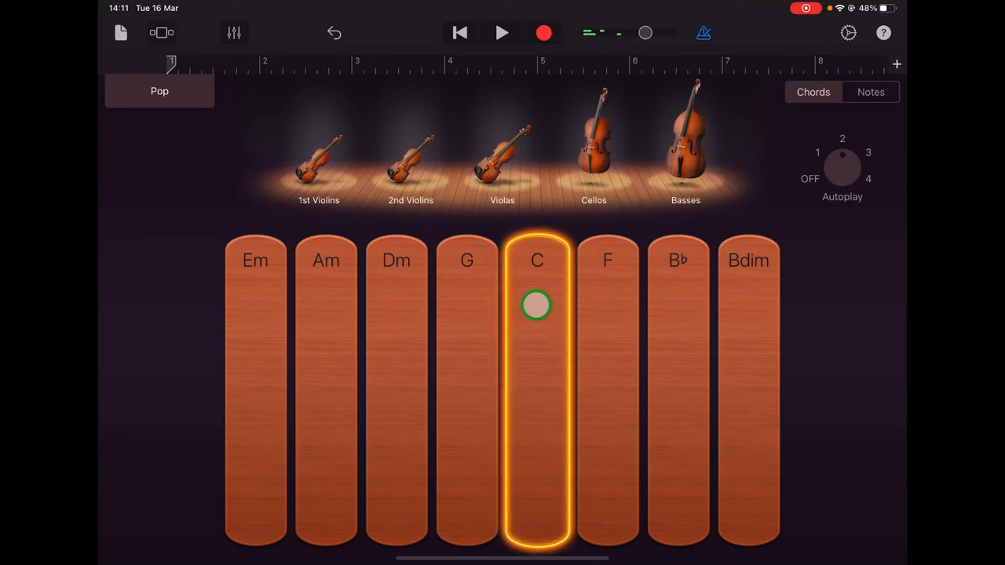
pyautogui.click(537, 304)
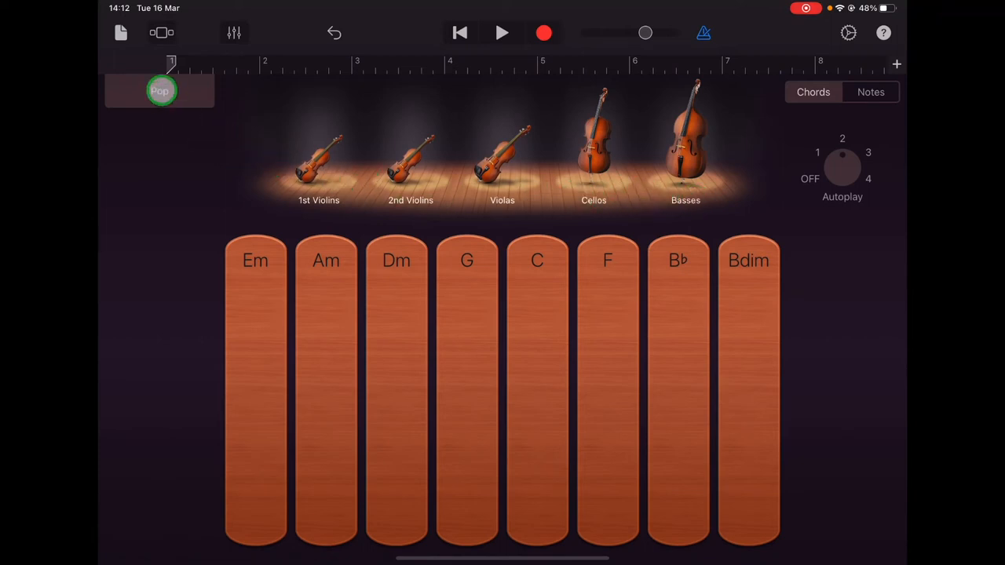
# Step: Switch to the Modern string style and mute the second and first violins
pyautogui.click(159, 90)
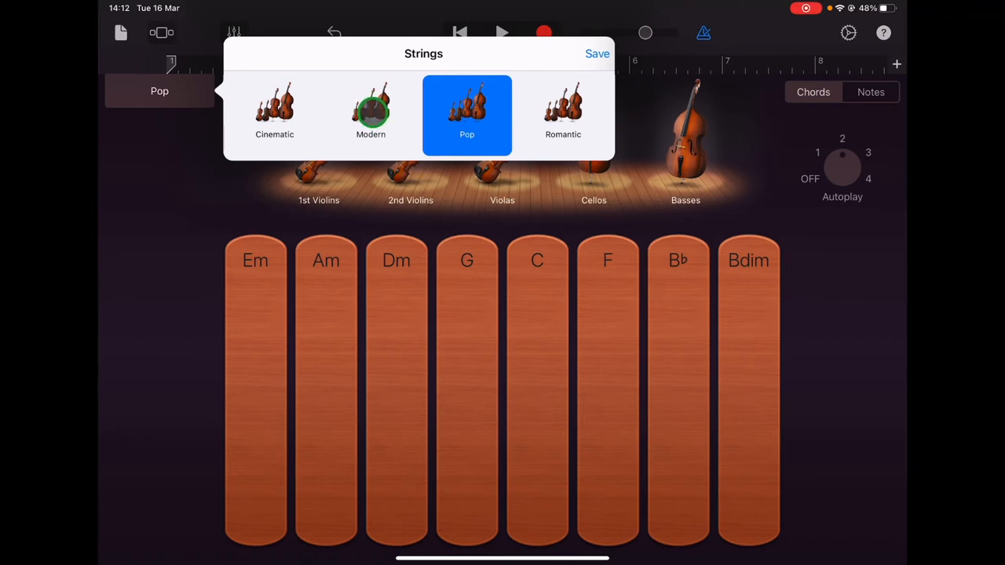
pyautogui.click(371, 110)
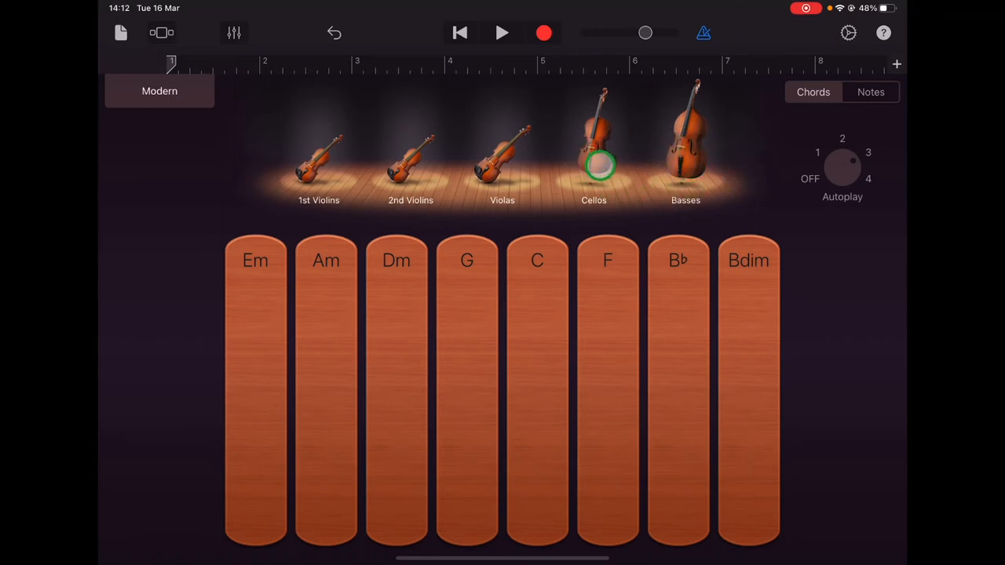
pyautogui.click(410, 174)
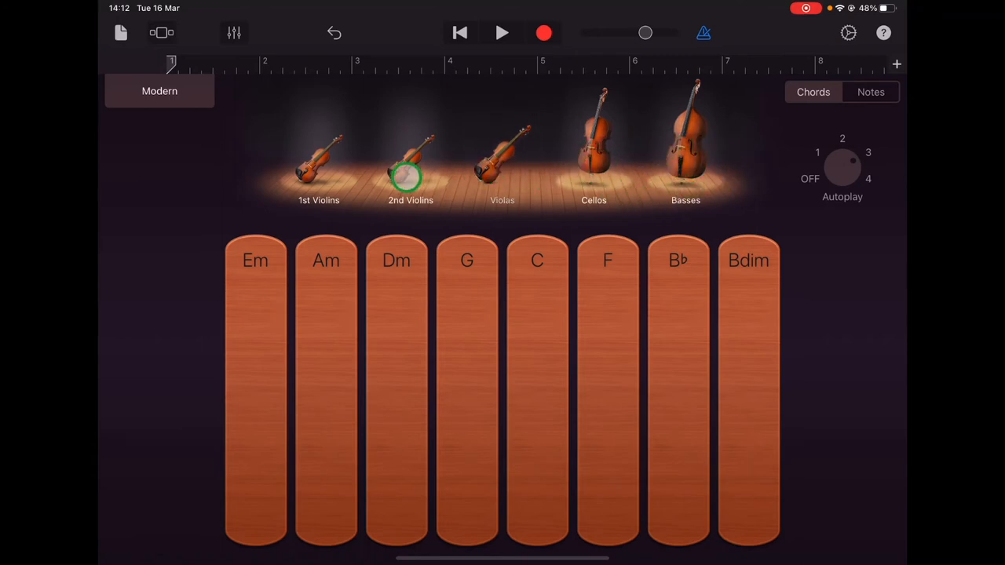
pyautogui.click(319, 173)
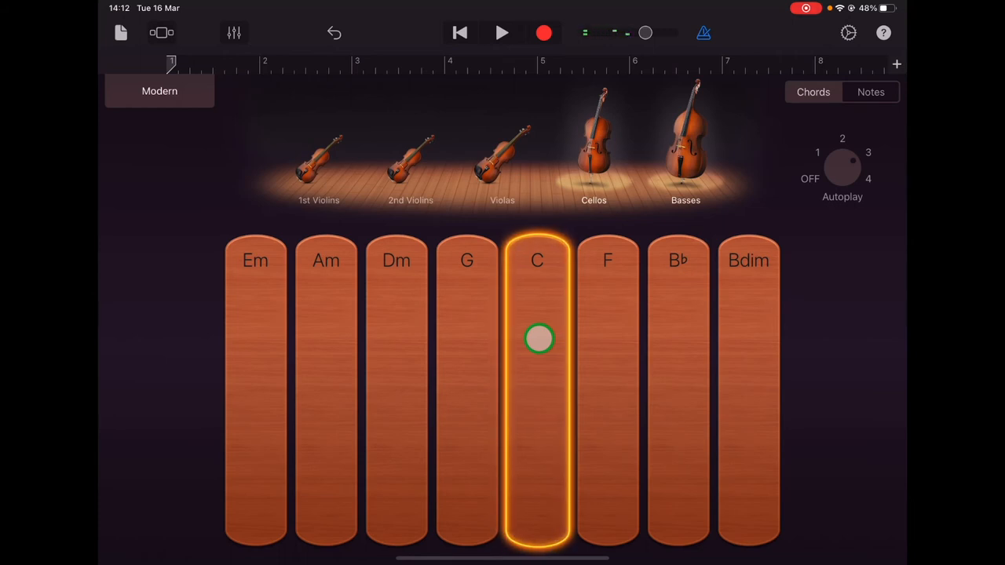
# Step: Start, stop, then briefly replay the C chord with cellos and basses
pyautogui.click(537, 339)
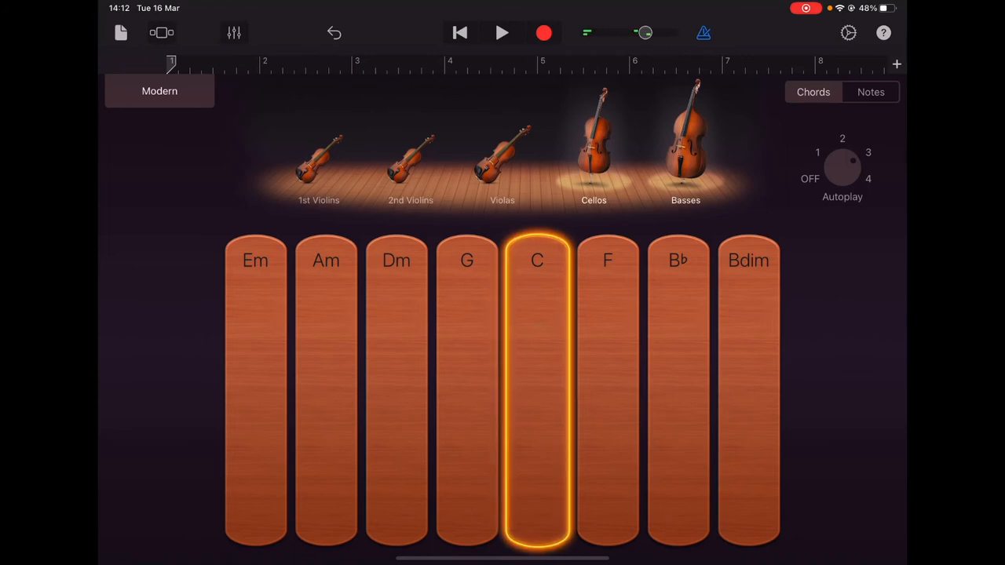
pyautogui.click(537, 338)
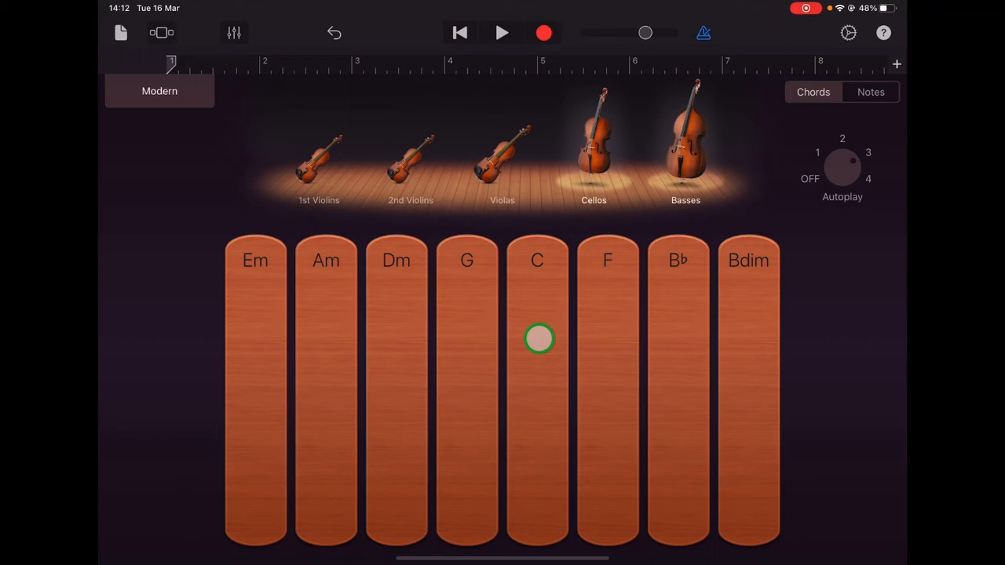
pyautogui.click(537, 339)
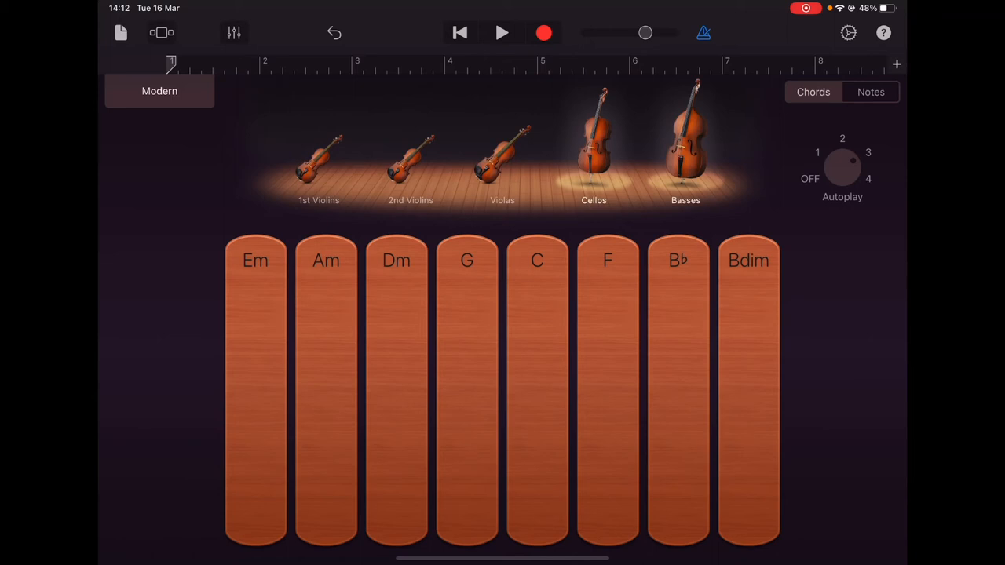
# Step: Unmute violas and second violins, then play, vary, restart and stop the C chord
pyautogui.click(501, 161)
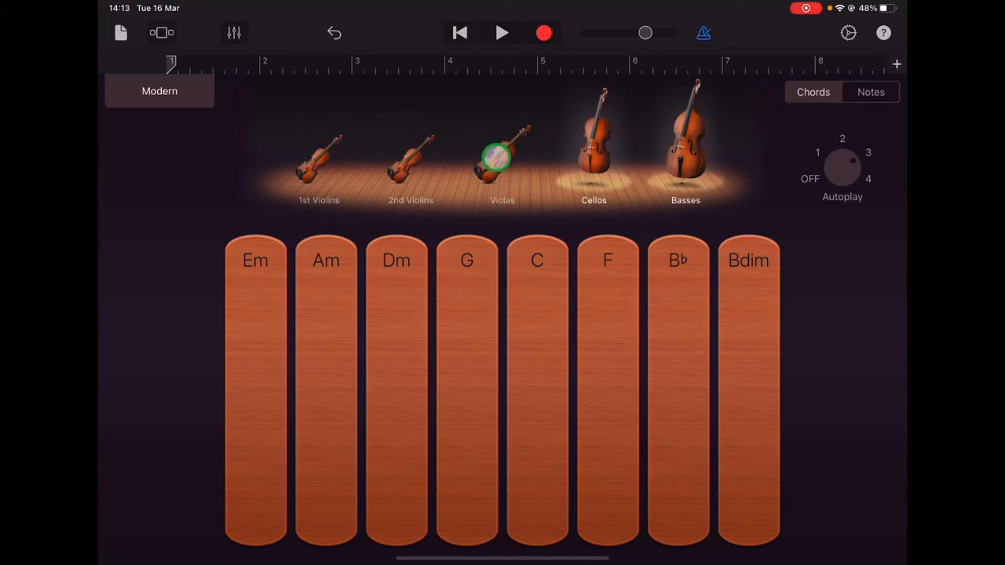
pyautogui.click(409, 162)
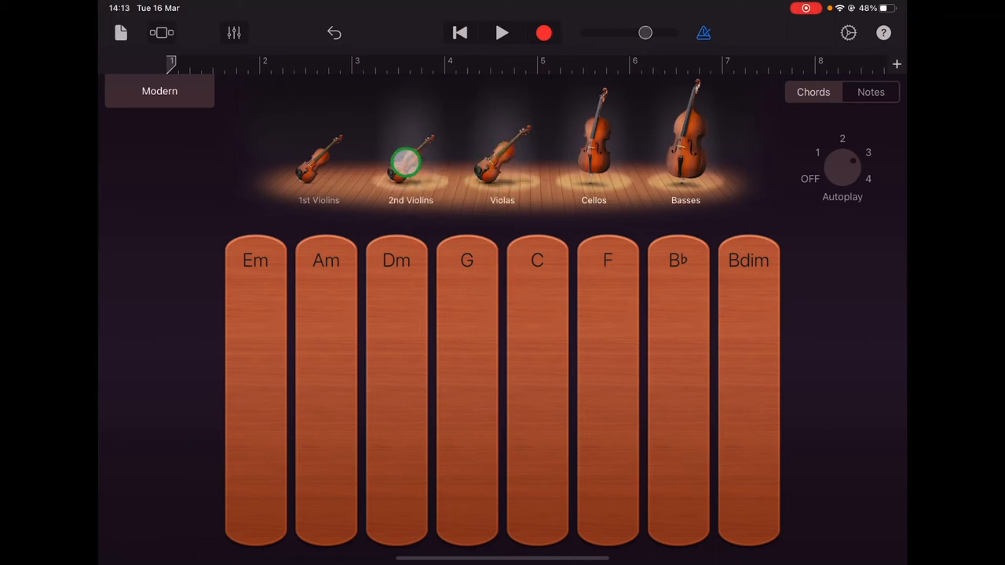
pyautogui.click(537, 364)
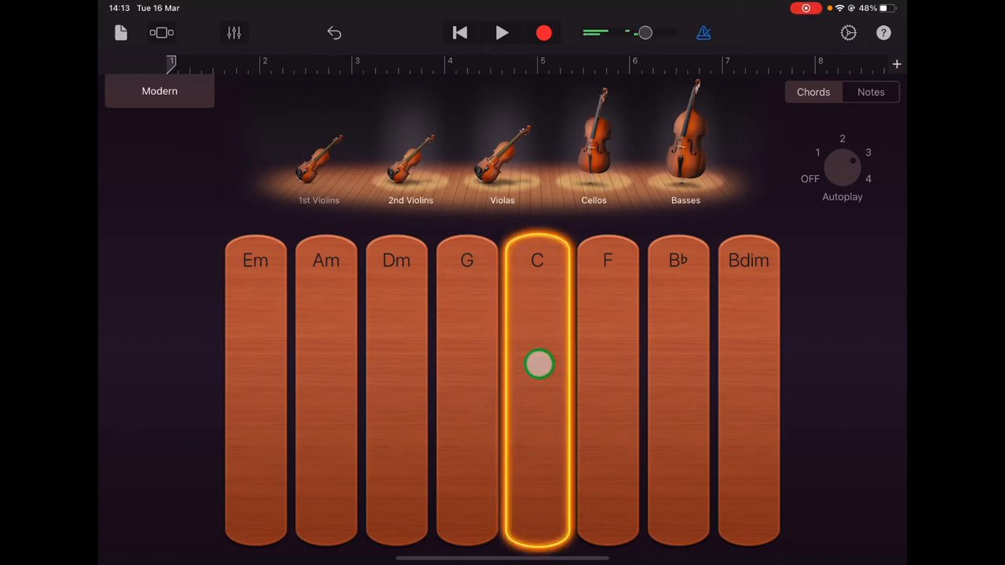
pyautogui.moveTo(601, 32); pyautogui.dragTo(644, 32)
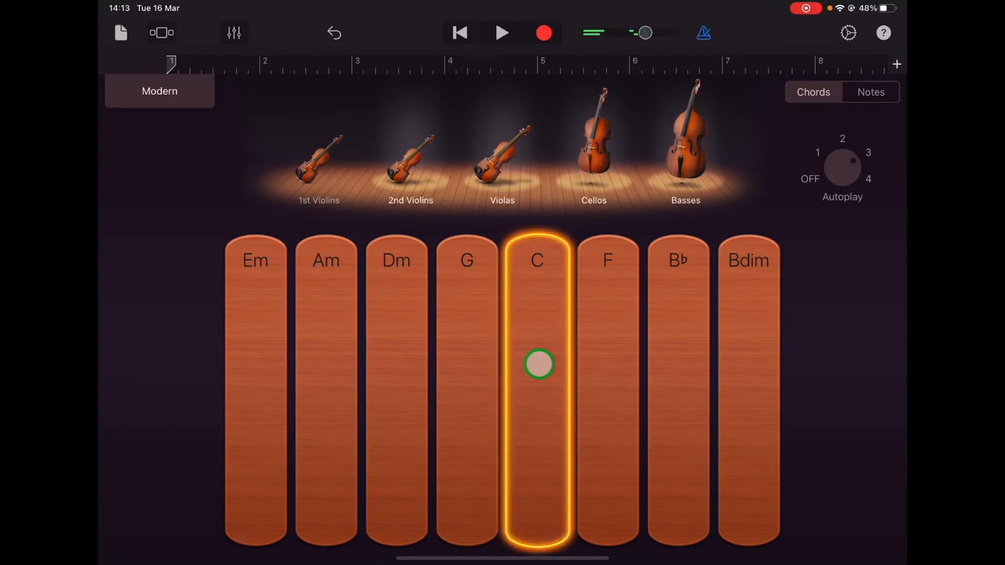
pyautogui.click(537, 363)
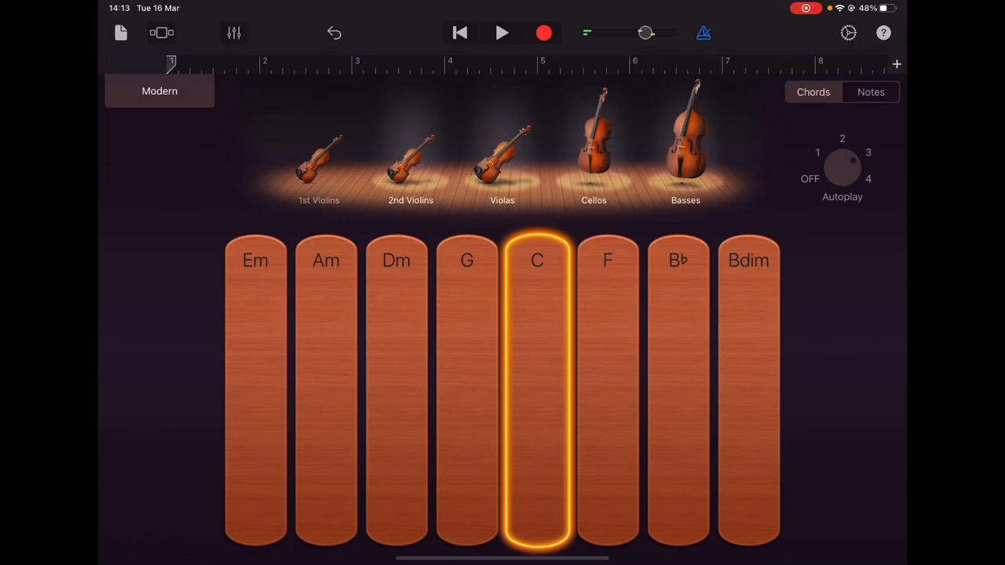
pyautogui.click(537, 359)
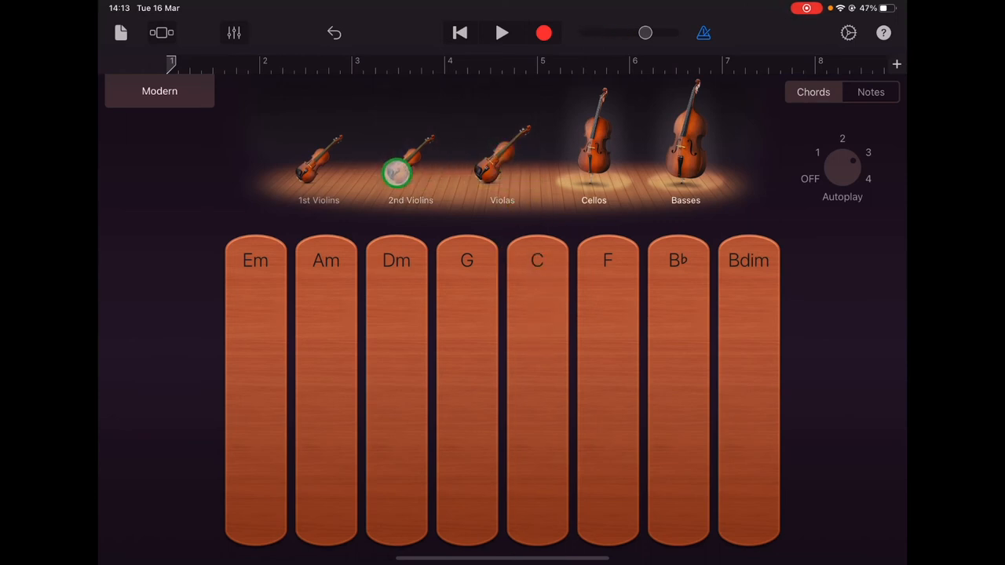
# Step: Mute the second violins and play the C chord while toggling sections on the stage
pyautogui.click(319, 165)
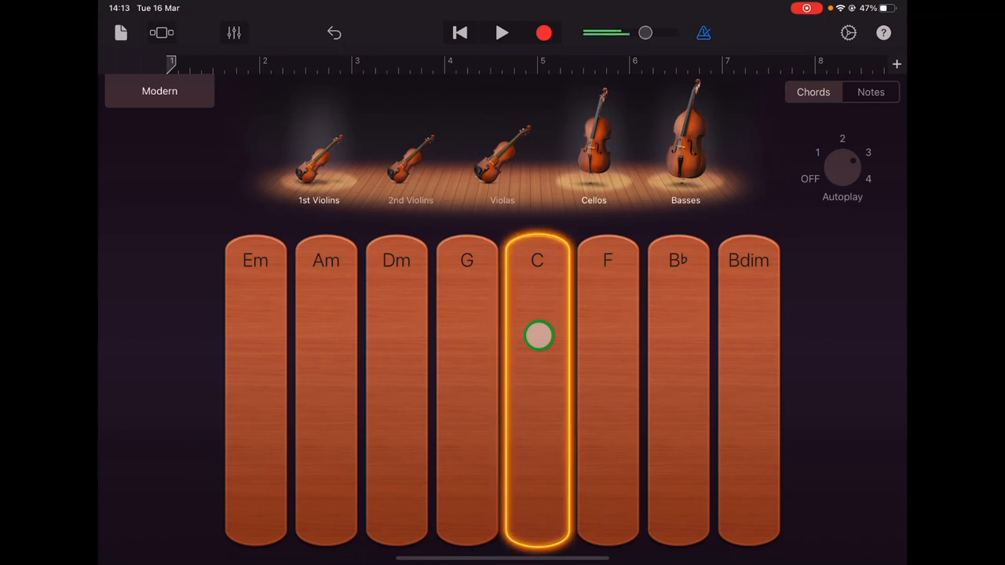
pyautogui.moveTo(539, 336); pyautogui.dragTo(626, 127)
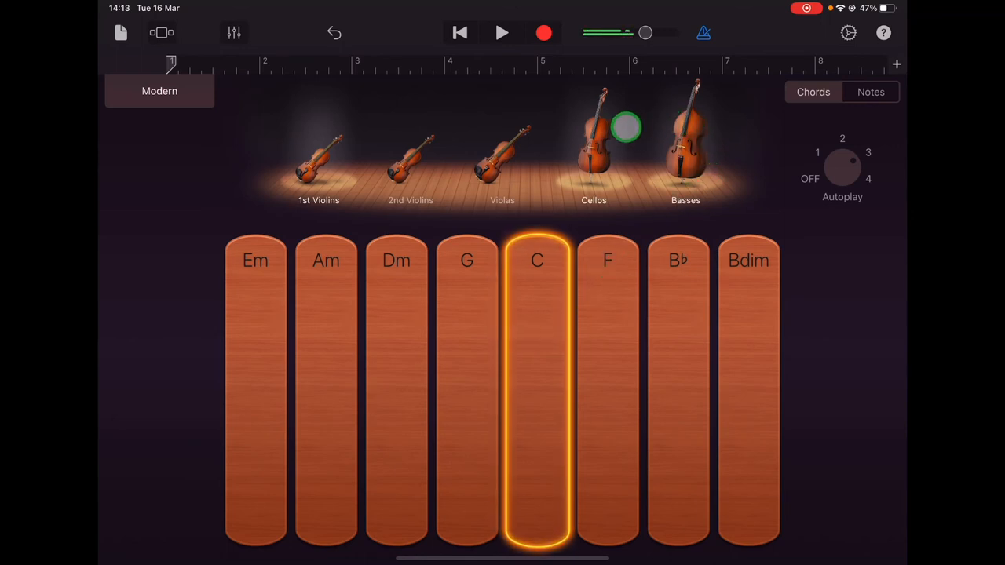
pyautogui.moveTo(627, 125); pyautogui.dragTo(595, 180)
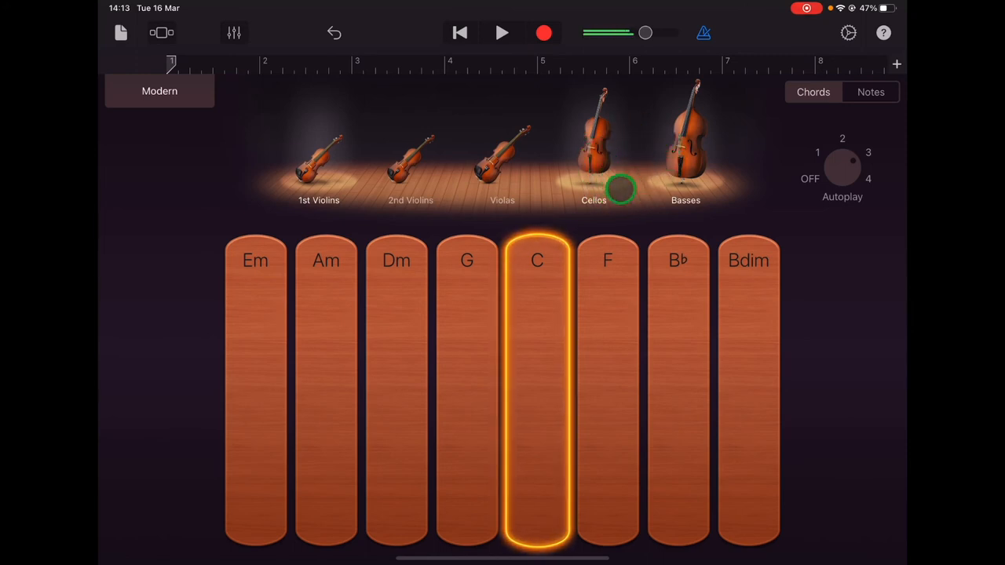
pyautogui.click(319, 165)
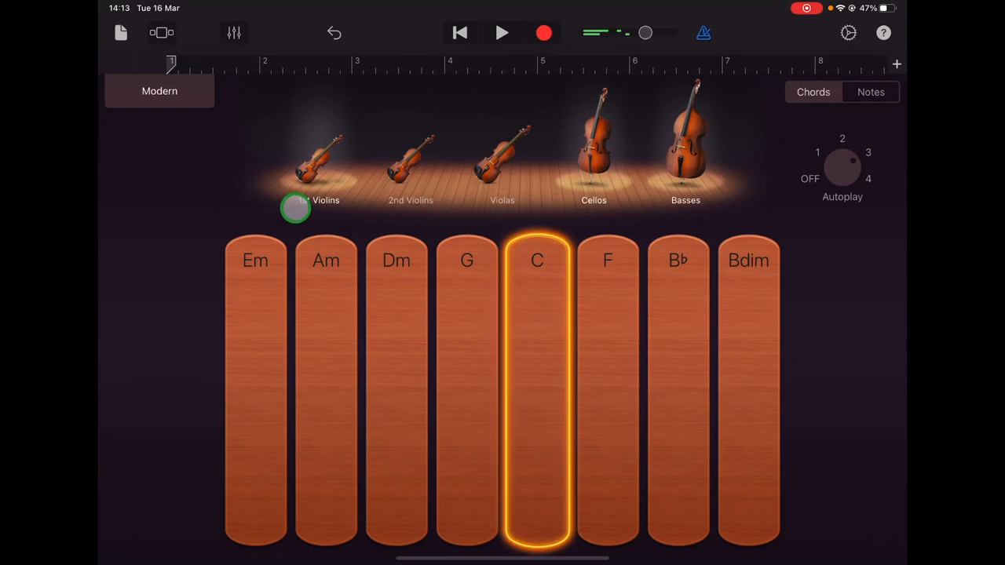
pyautogui.moveTo(296, 208); pyautogui.dragTo(344, 212)
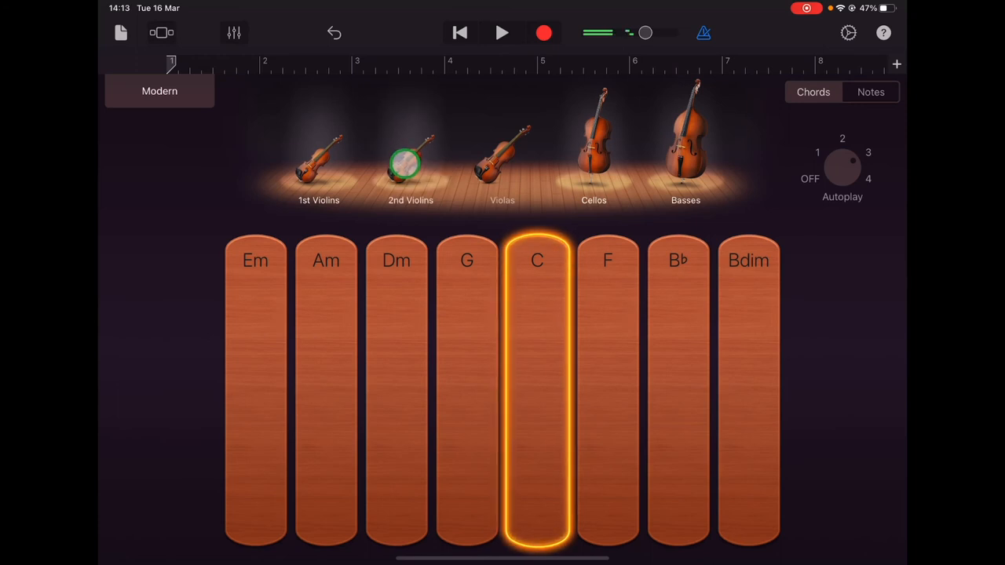
# Step: Unmute the second violins and violas so all five sections play
pyautogui.click(502, 149)
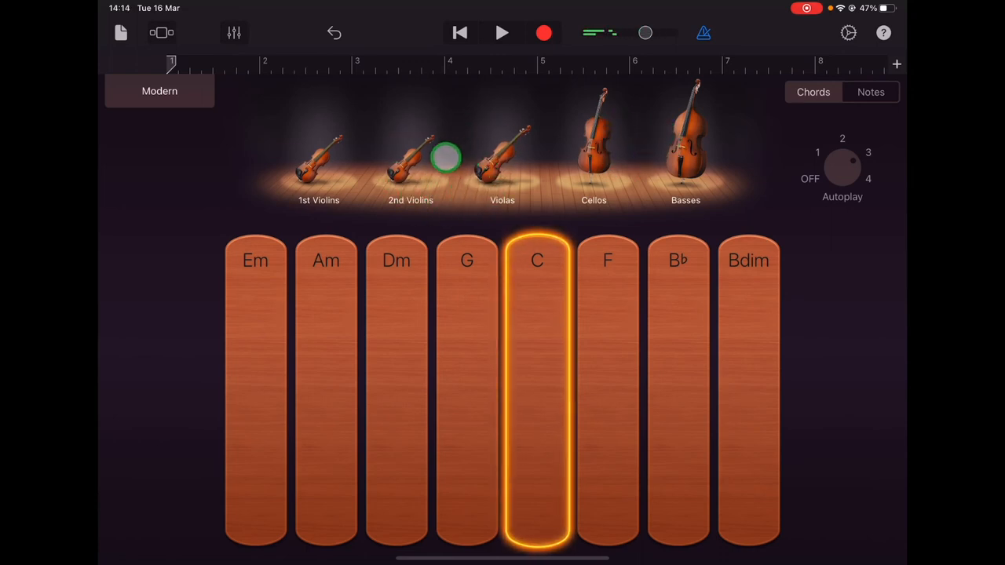
pyautogui.click(289, 177)
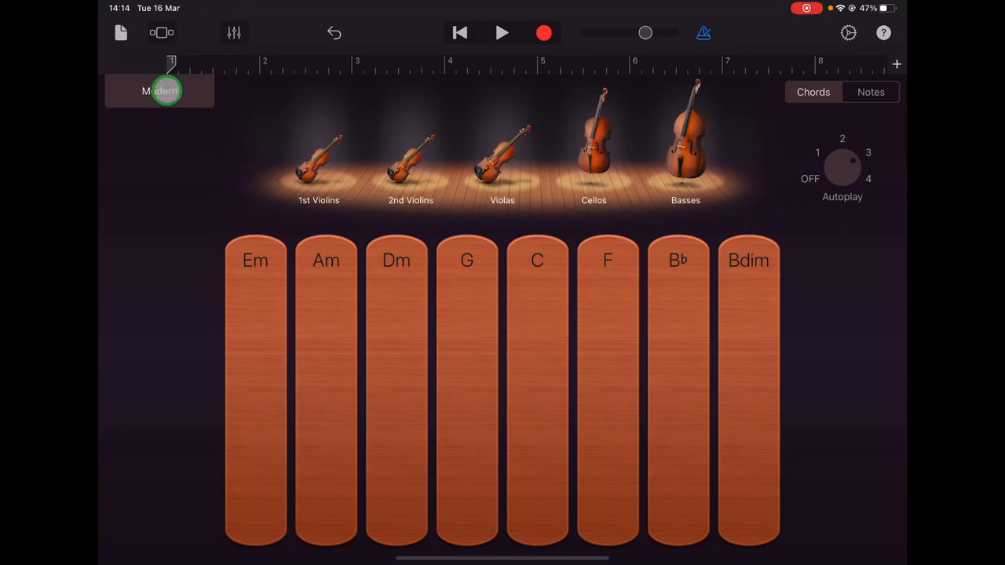
# Step: Pick the Cinematic string style, close the style list, and set Autoplay to 1
pyautogui.click(159, 90)
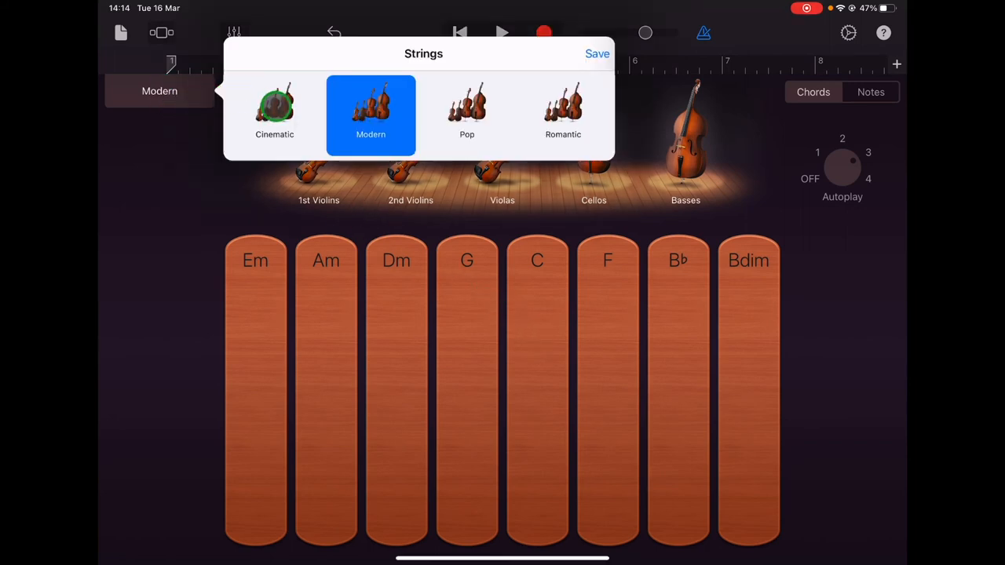
pyautogui.click(274, 115)
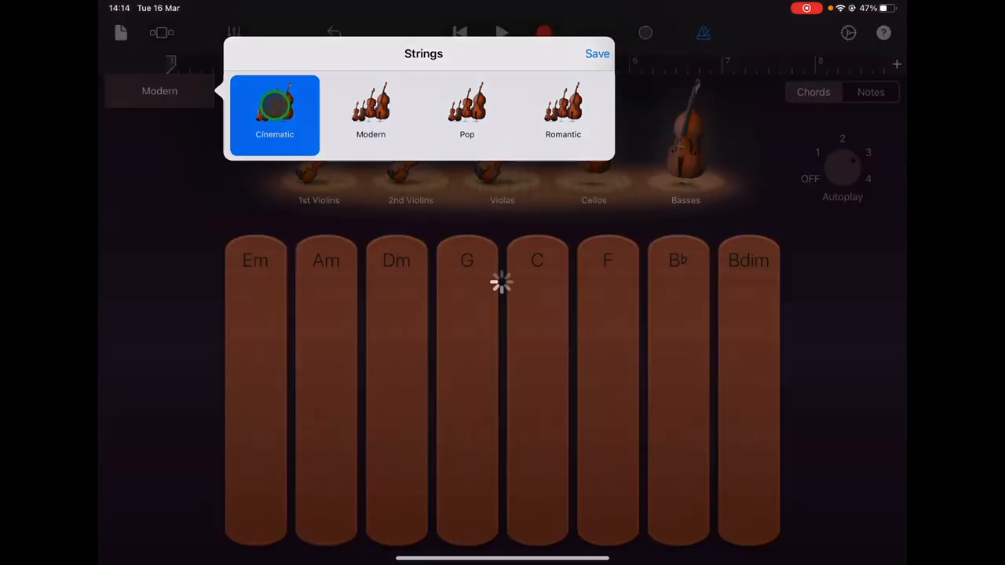
pyautogui.click(597, 54)
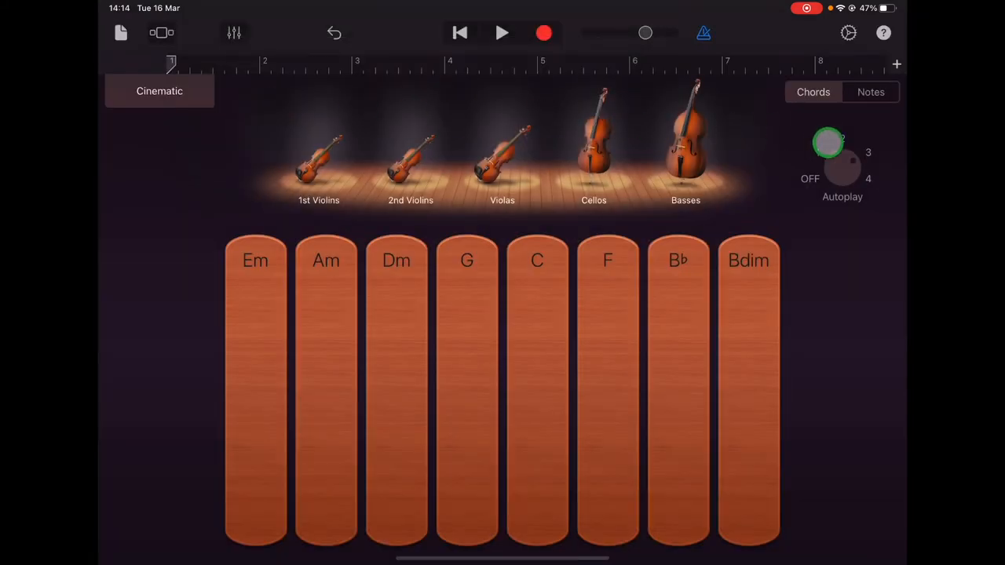
pyautogui.moveTo(829, 139); pyautogui.dragTo(816, 153)
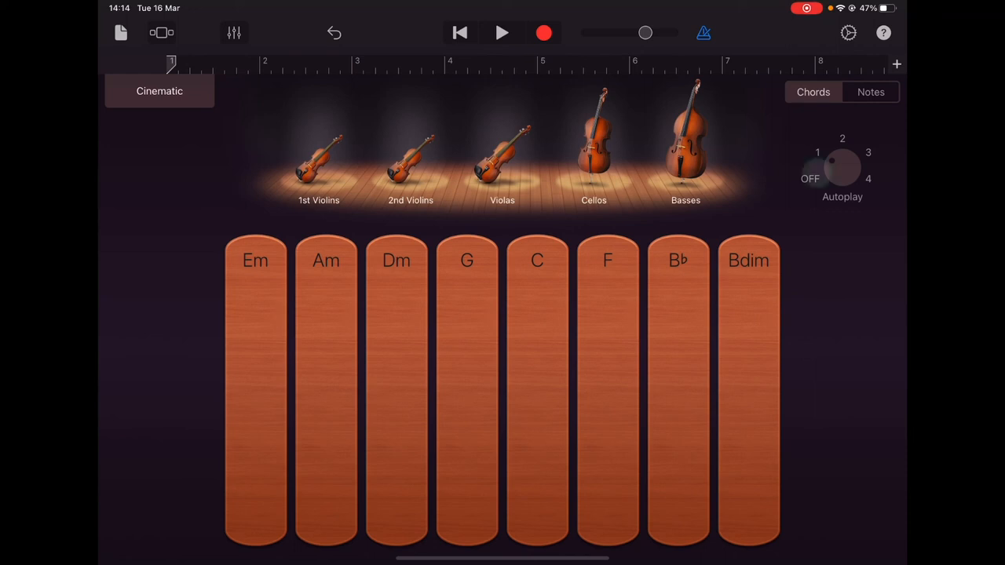
# Step: Start the Cinematic C chord autoplaying on pattern 1 with the string ensemble
pyautogui.click(537, 359)
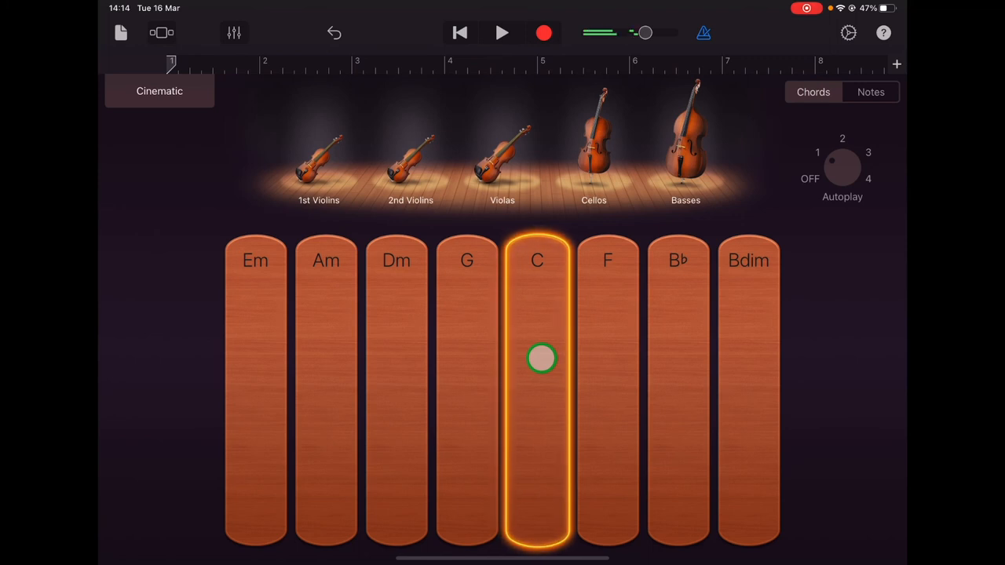
pyautogui.click(537, 359)
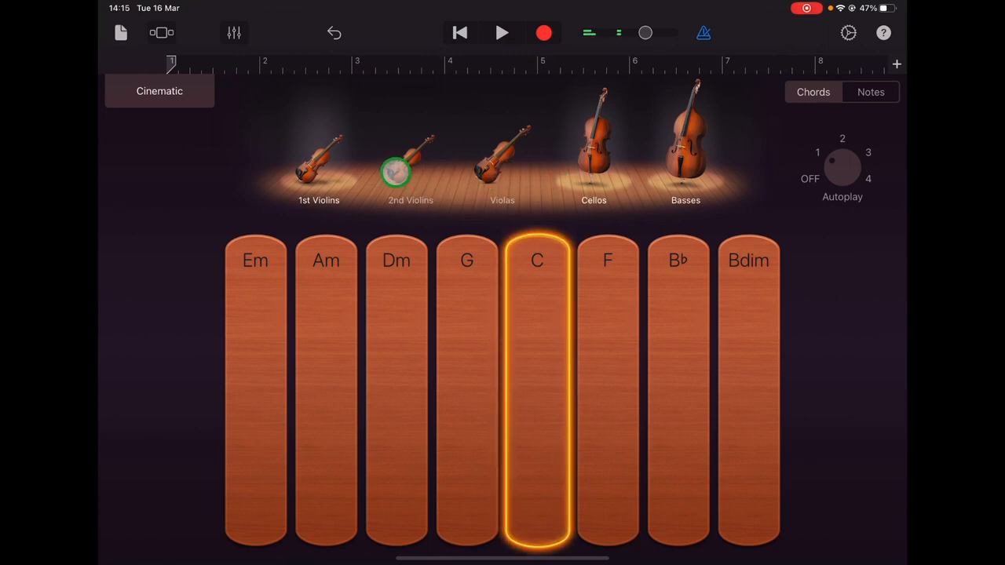
# Step: Toggle the 2nd Violins, Cellos, Violas and Basses sections, then stop the C chord
pyautogui.click(594, 146)
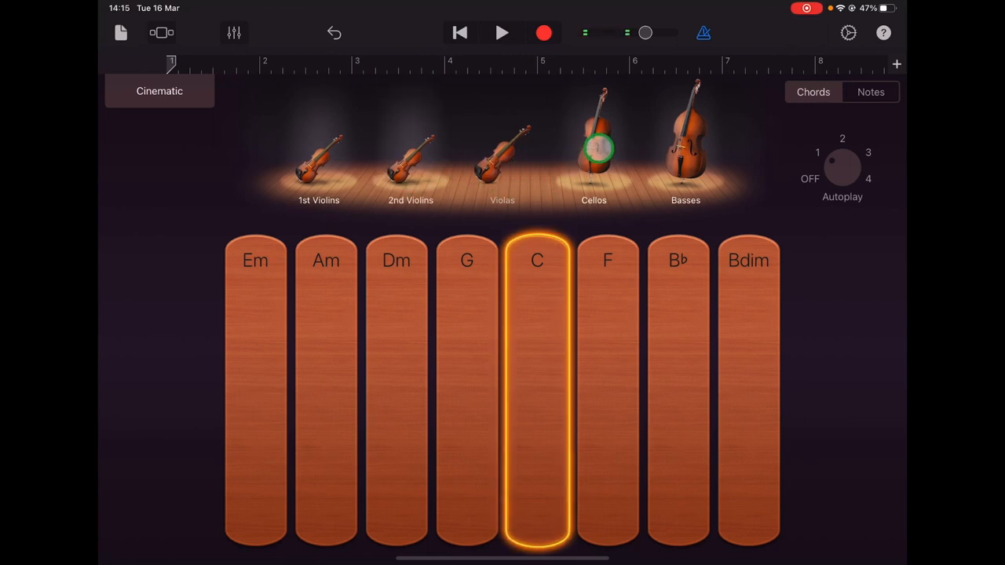
pyautogui.click(685, 141)
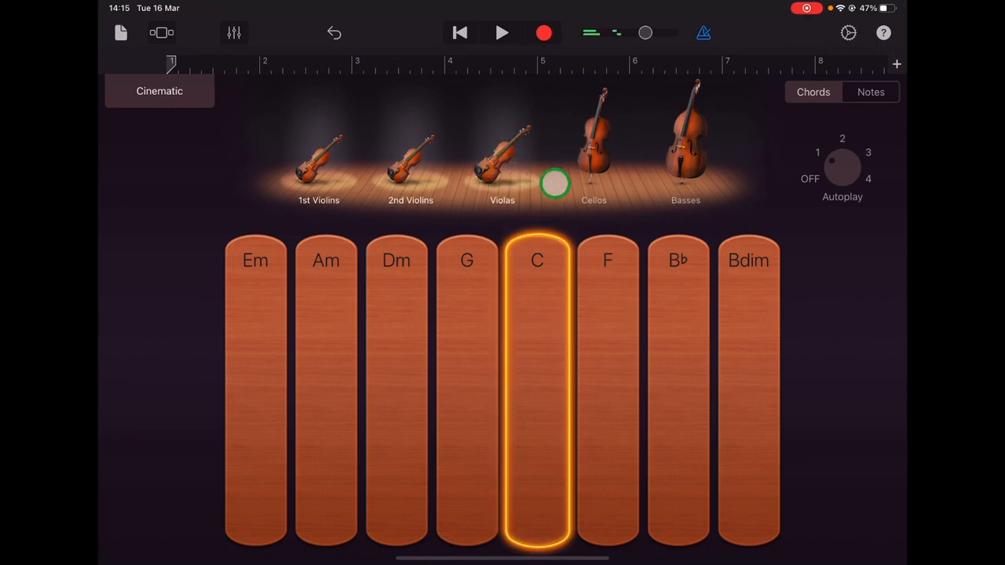
pyautogui.click(685, 153)
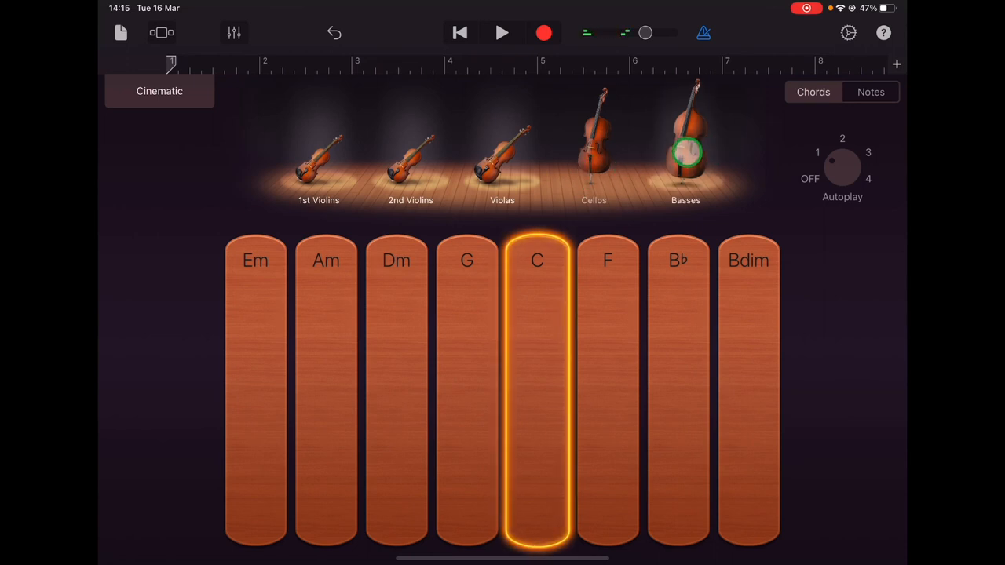
pyautogui.click(594, 154)
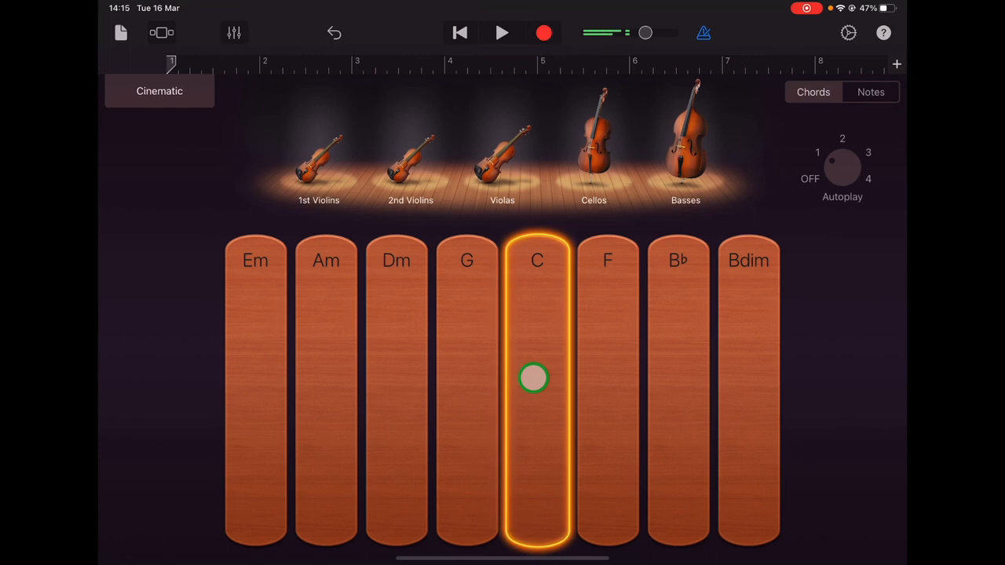
pyautogui.click(537, 384)
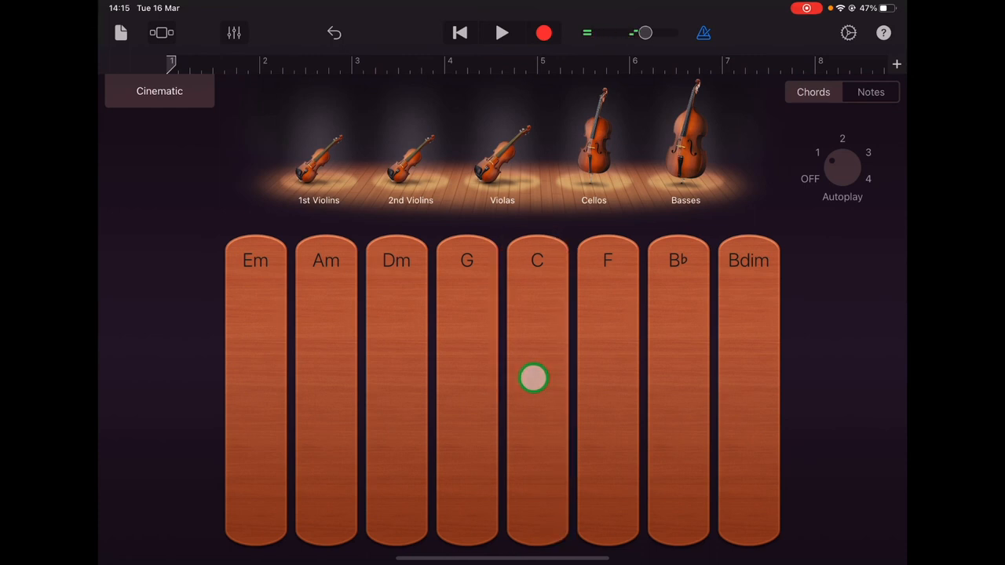